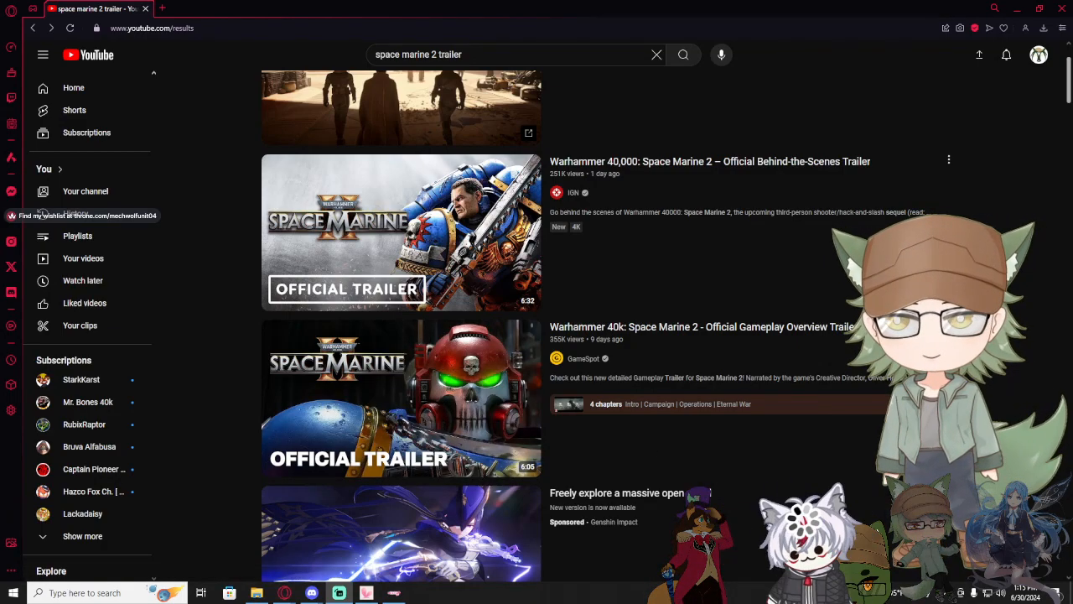
{"action": "mouse_move", "coordinate": [428, 397]}
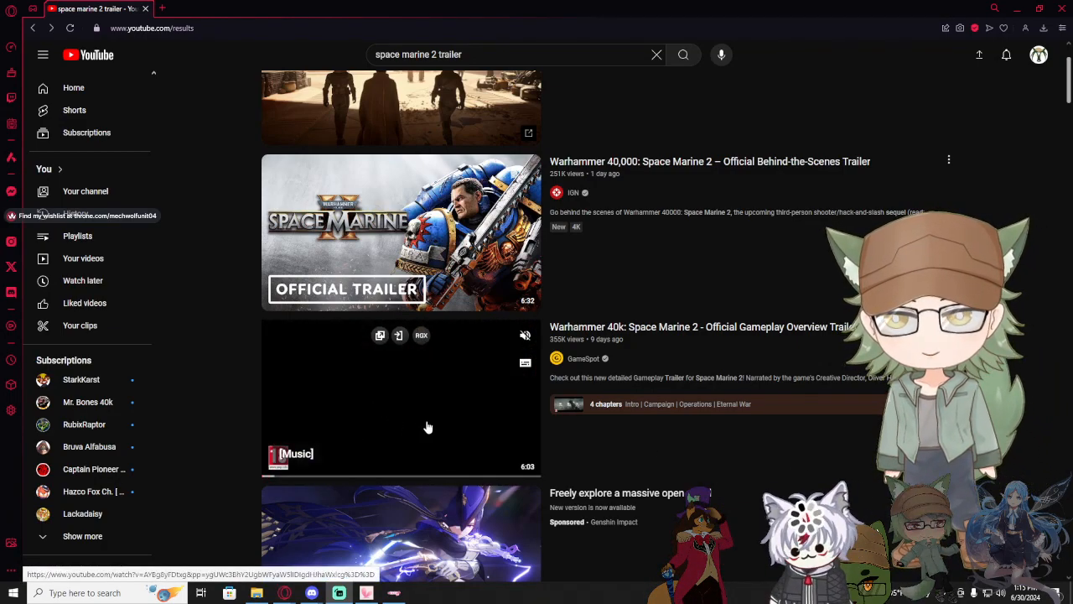
- Open the Space Marine 2 Official Gameplay Overview Trailer from the search results
{"action": "left_click", "coordinate": [401, 232]}
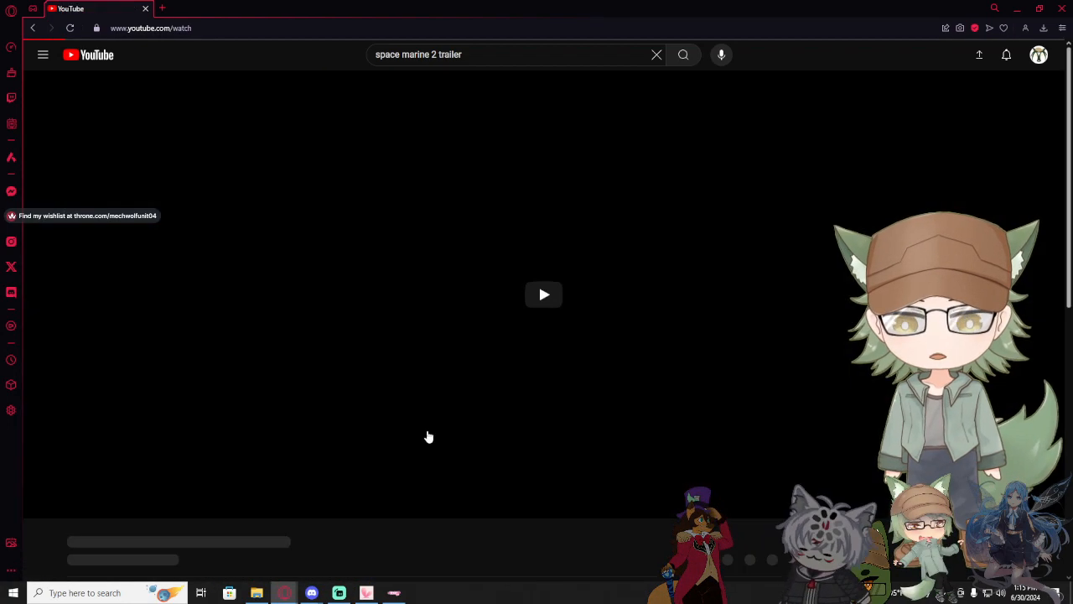
- Play the trailer through the Operations chapter and leave it paused at 3:59
{"action": "left_click", "coordinate": [543, 295]}
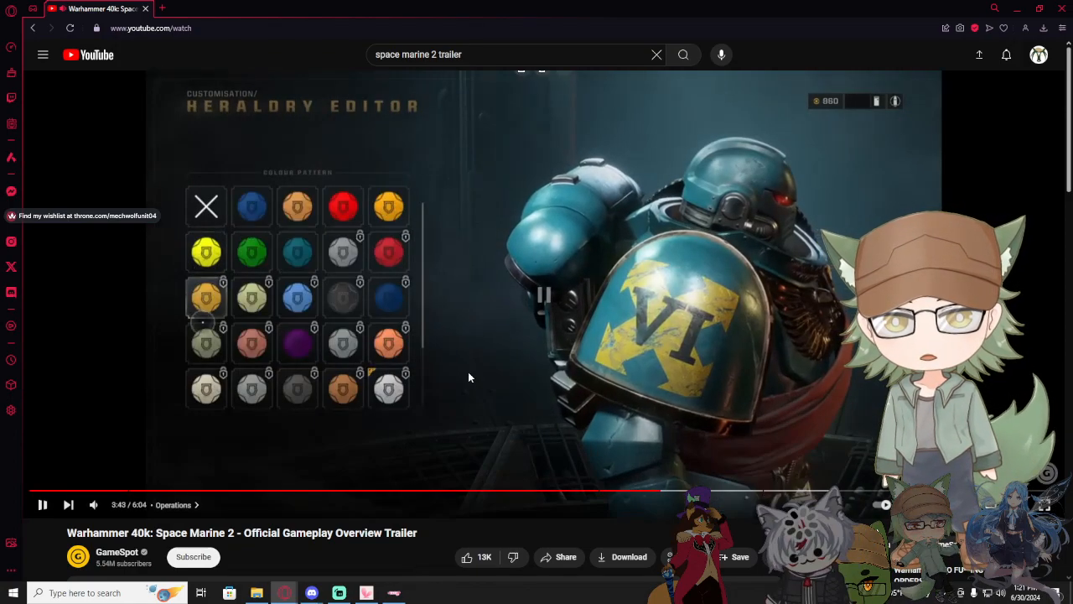
{"action": "left_click", "coordinate": [42, 503]}
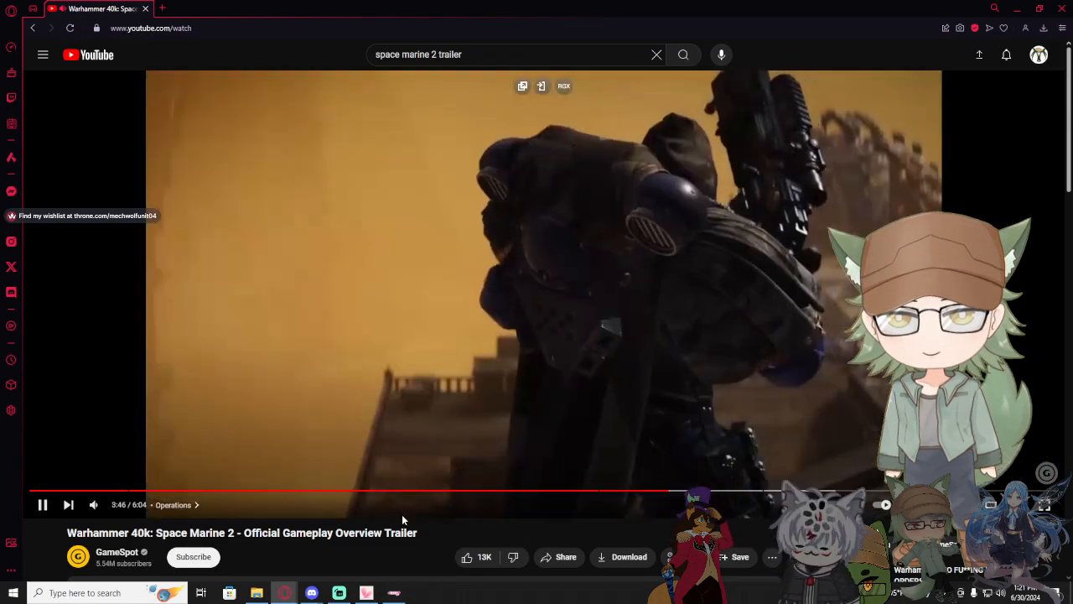
{"action": "mouse_move", "coordinate": [451, 442]}
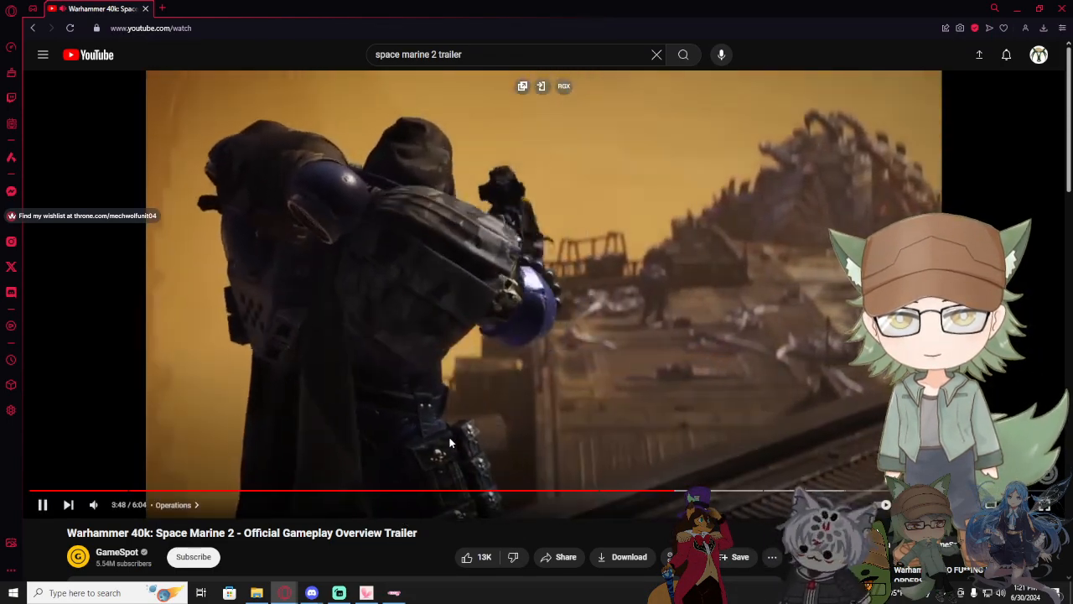
{"action": "left_click", "coordinate": [42, 503]}
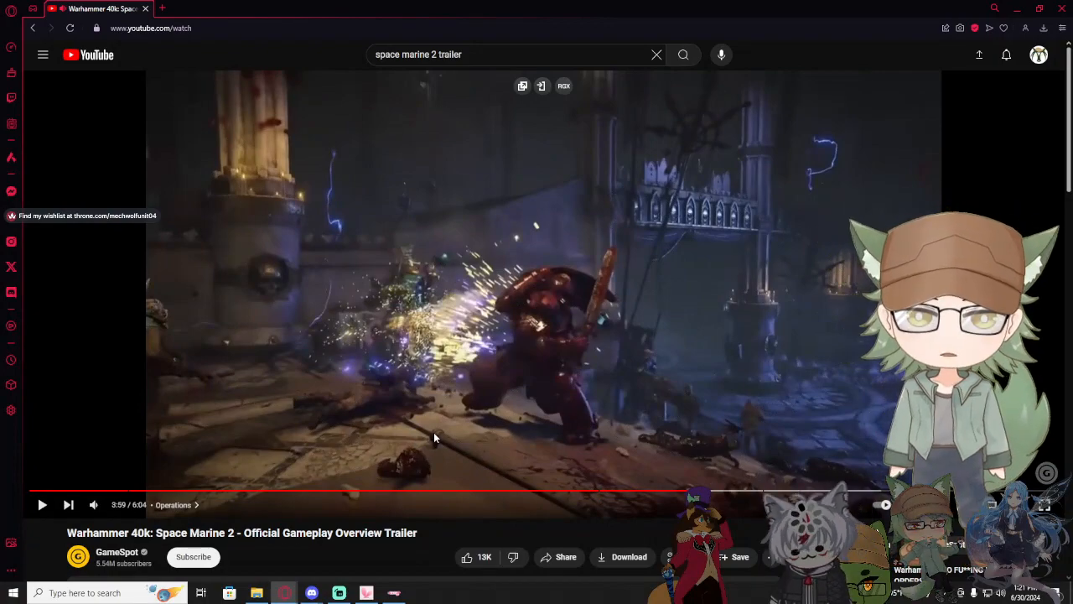
{"action": "left_click", "coordinate": [544, 293]}
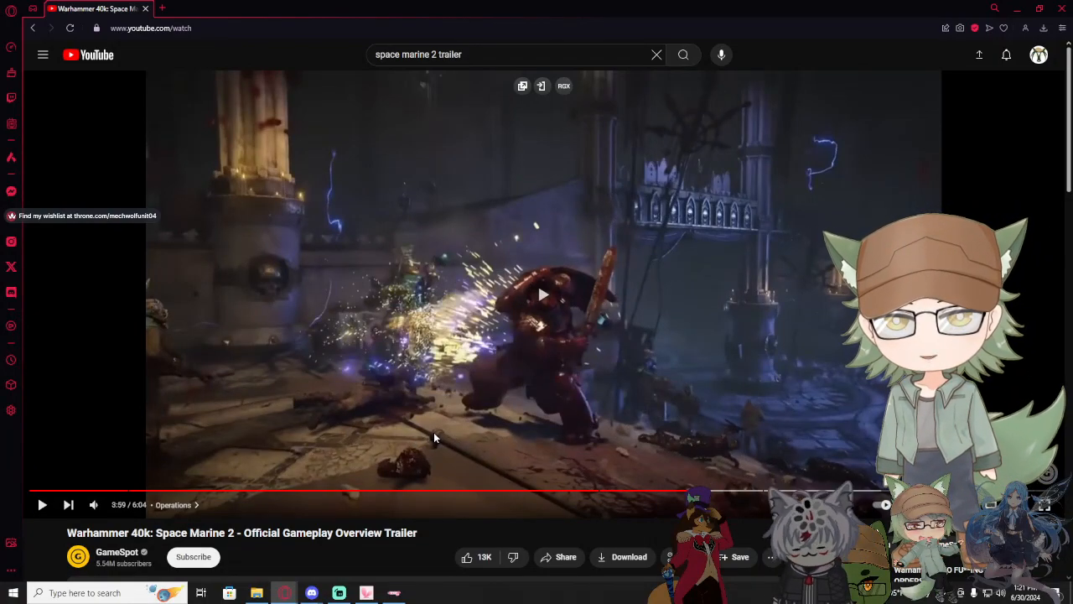